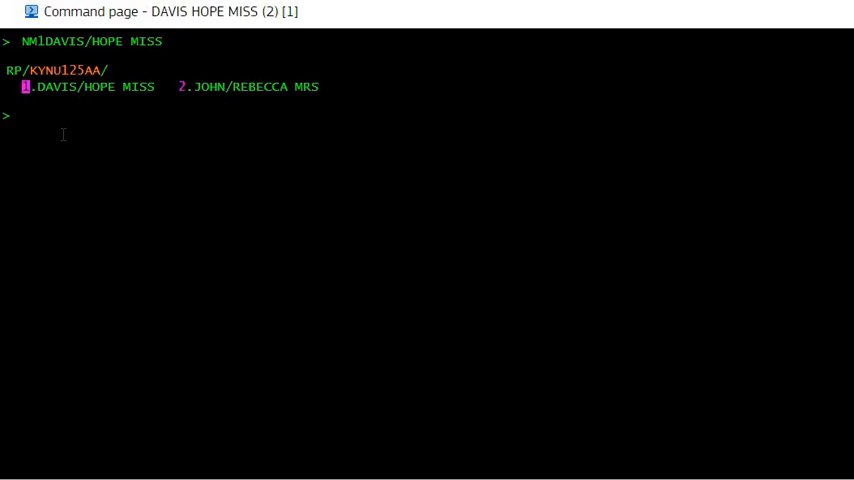
Step: Enter NU1/MARIA MISS to request the first passenger's given-name update
{"action": "type", "text": "nu1"}
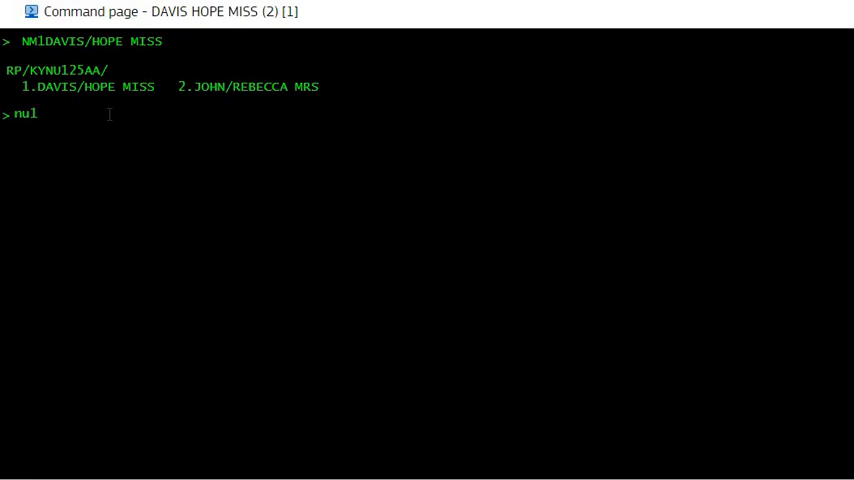
{"action": "mouse_move", "coordinate": [52, 116]}
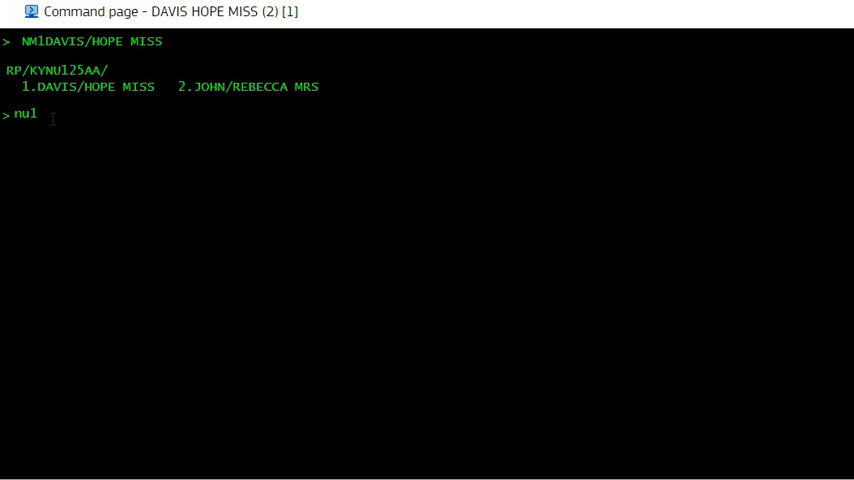
{"action": "type", "text": "/"}
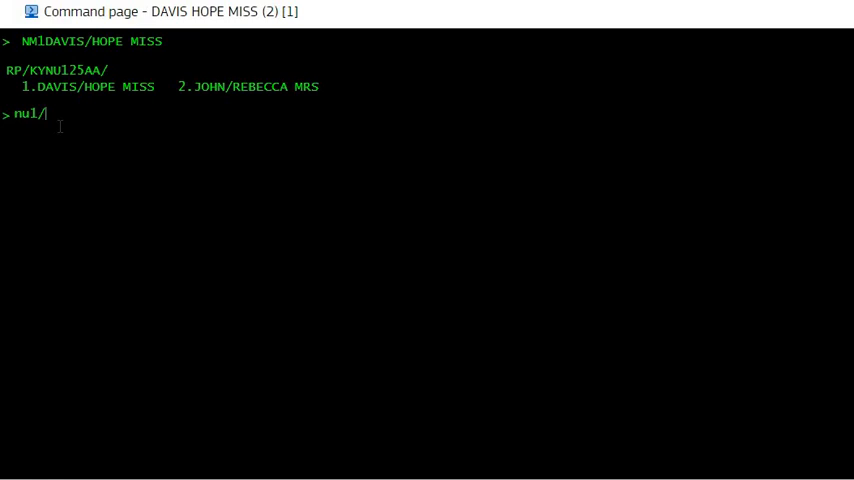
{"action": "type", "text": "ma"}
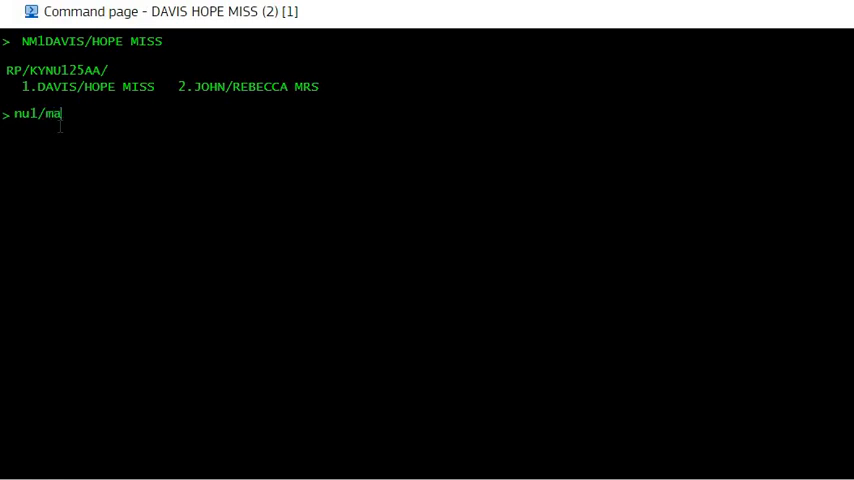
{"action": "type", "text": "ria m"}
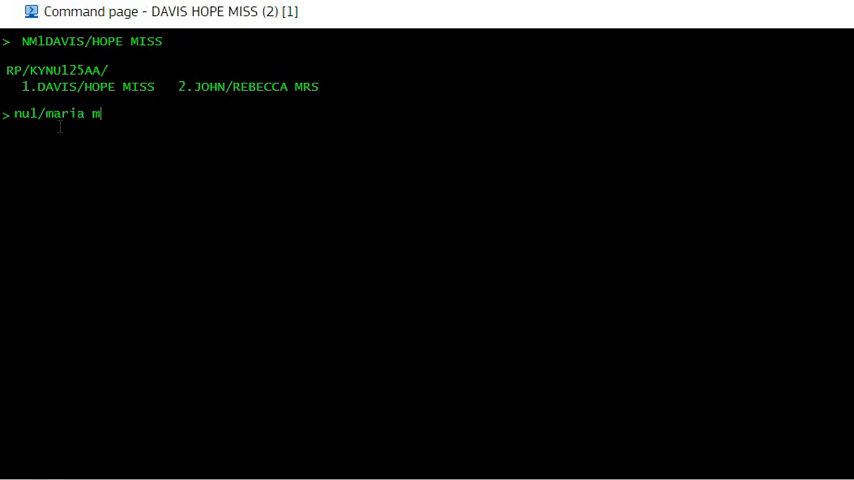
{"action": "type", "text": "iss"}
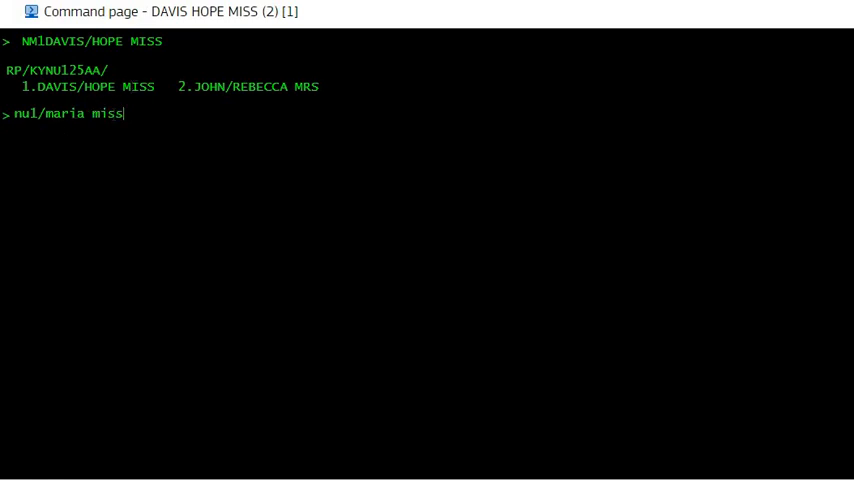
{"action": "mouse_move", "coordinate": [90, 100]}
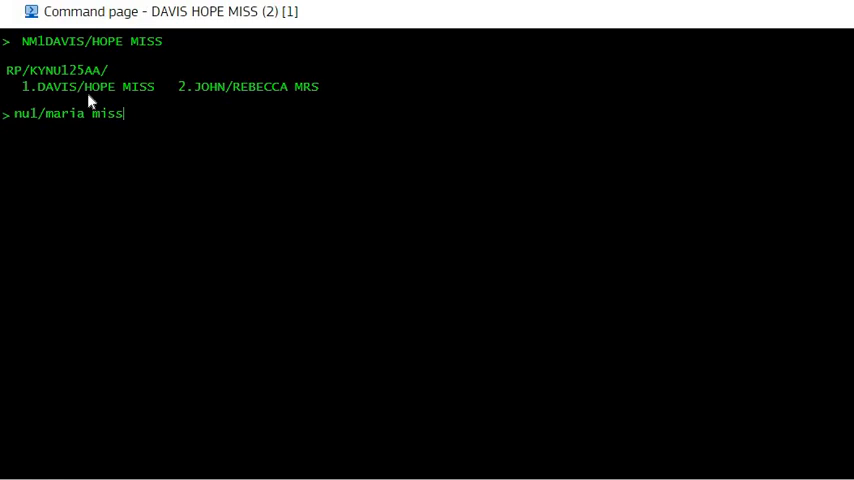
{"action": "mouse_move", "coordinate": [90, 98]}
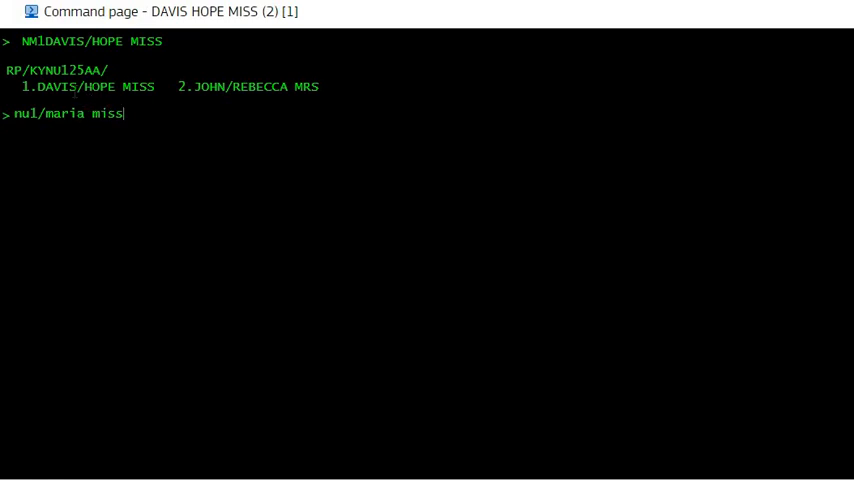
{"action": "mouse_move", "coordinate": [222, 196]}
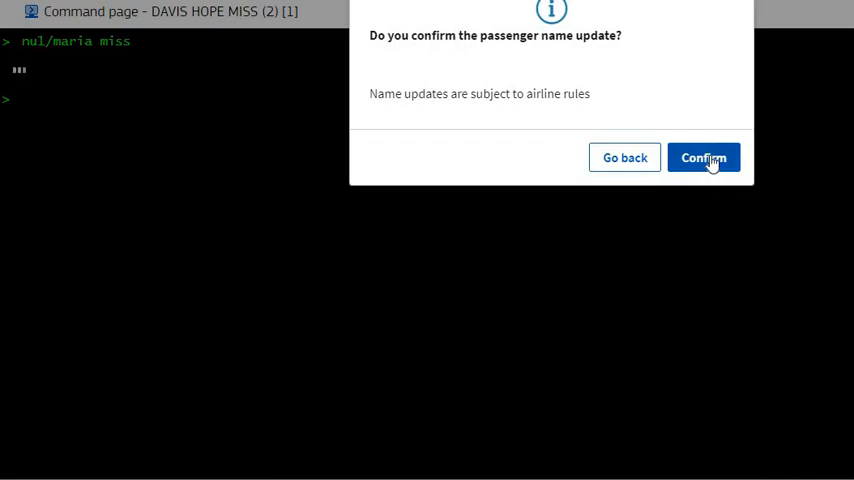
{"action": "left_click", "coordinate": [704, 156]}
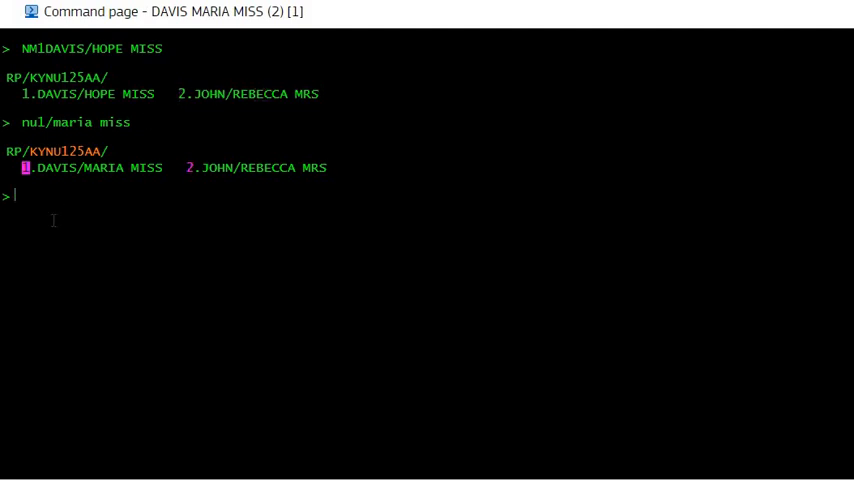
Step: Enter 2/LISA MRS to request renaming the second passenger
{"action": "type", "text": "2"}
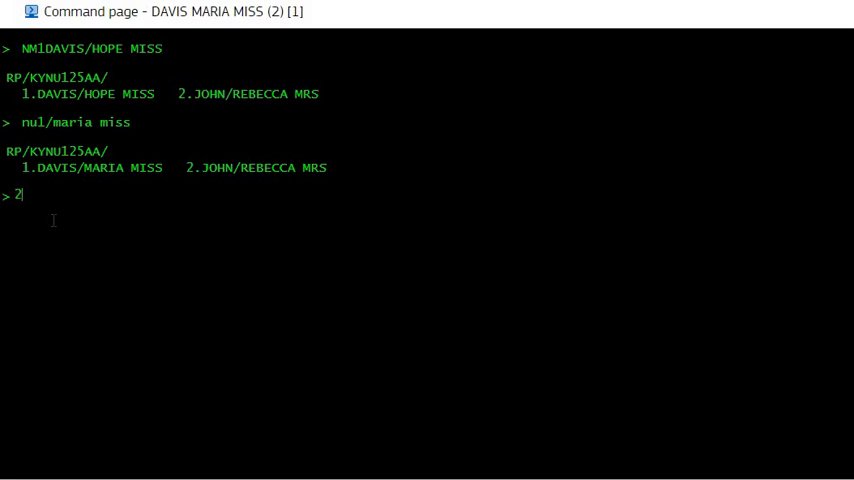
{"action": "type", "text": "/"}
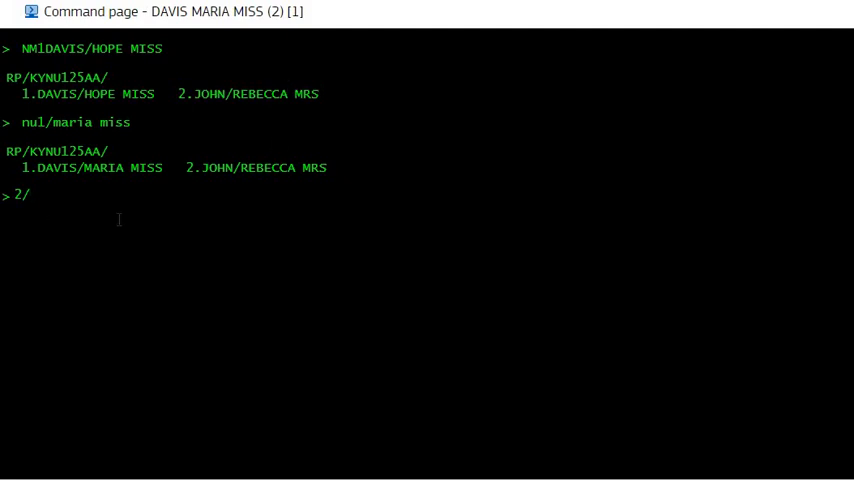
{"action": "type", "text": "lisa"}
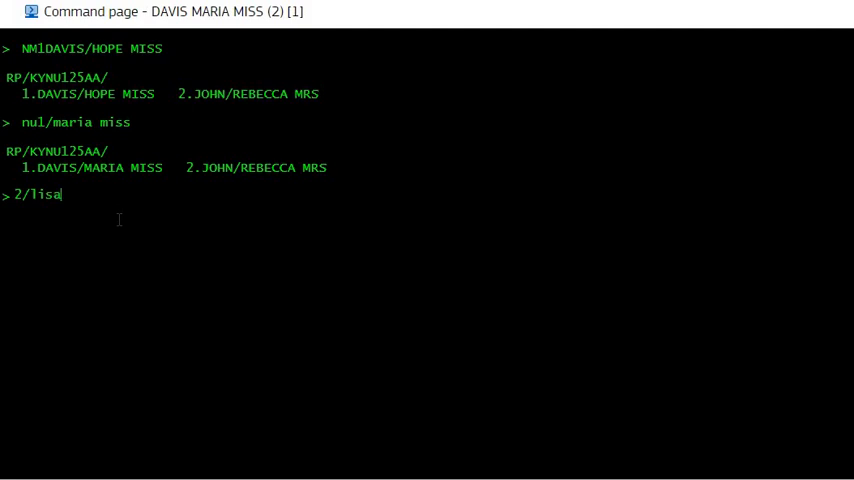
{"action": "type", "text": "m"}
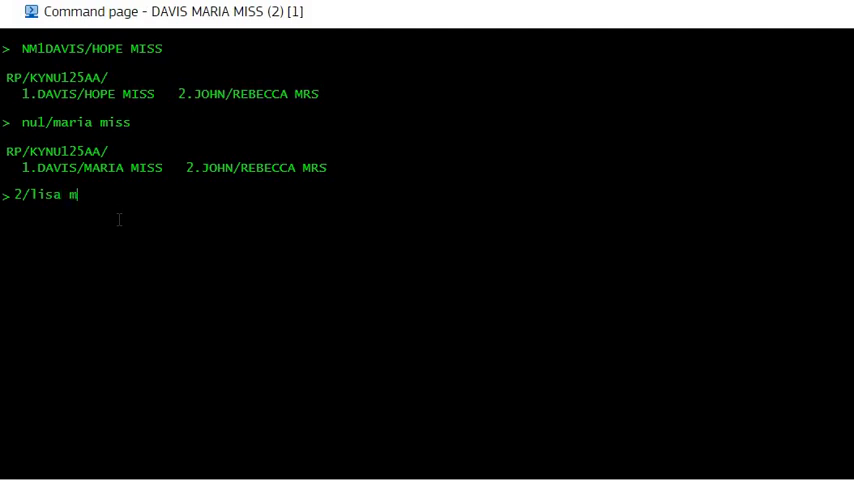
{"action": "type", "text": "rs"}
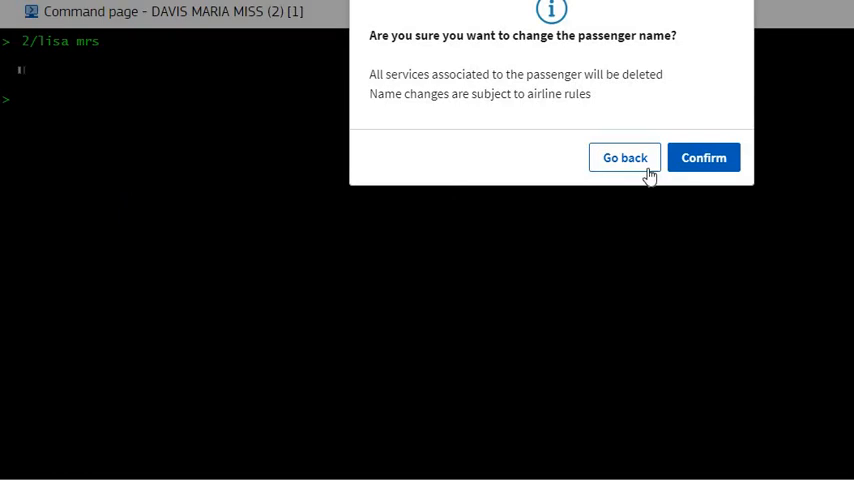
Step: Go back from the warning, abandoning the LISA name change
{"action": "left_click", "coordinate": [704, 156]}
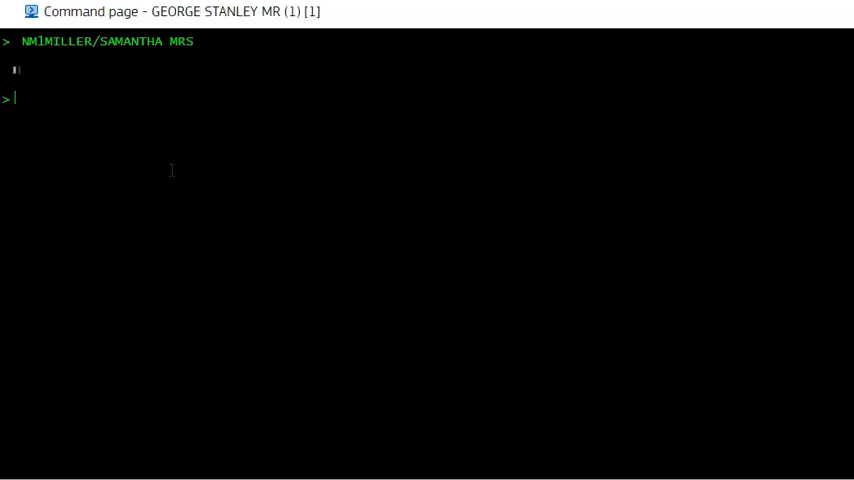
{"action": "key", "text": "Enter"}
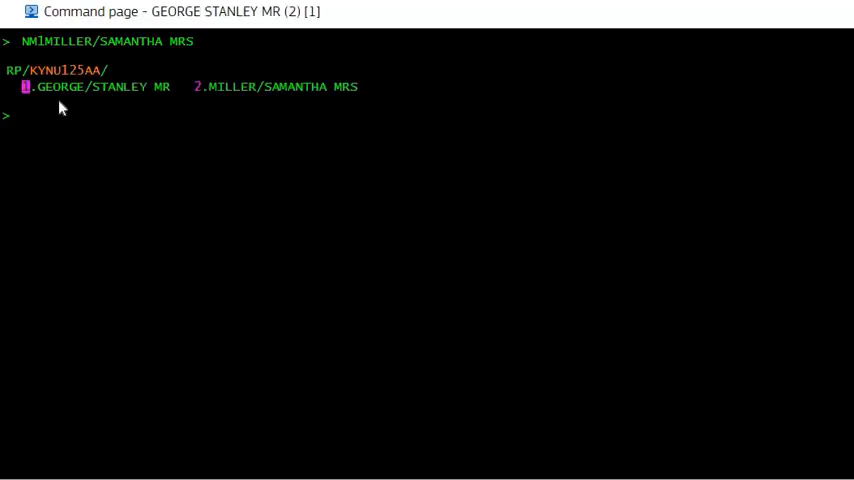
{"action": "mouse_move", "coordinate": [32, 130]}
{"action": "type", "text": "nu1"}
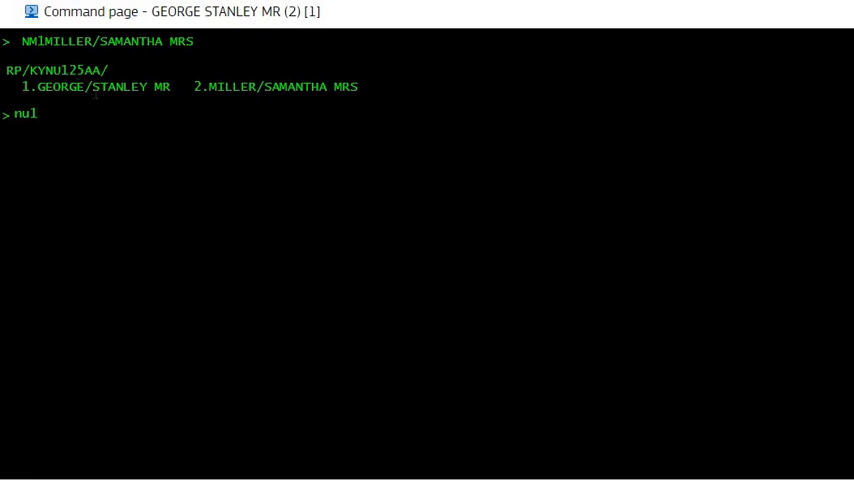
{"action": "type", "text": "/"}
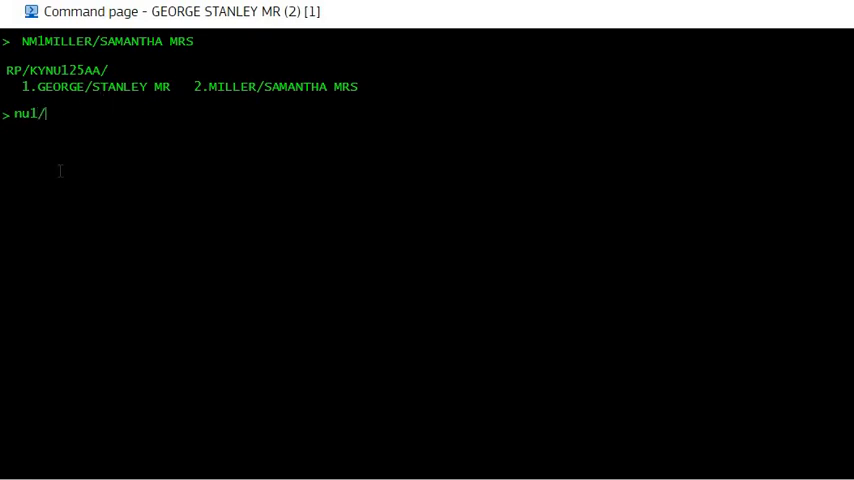
{"action": "mouse_move", "coordinate": [40, 136]}
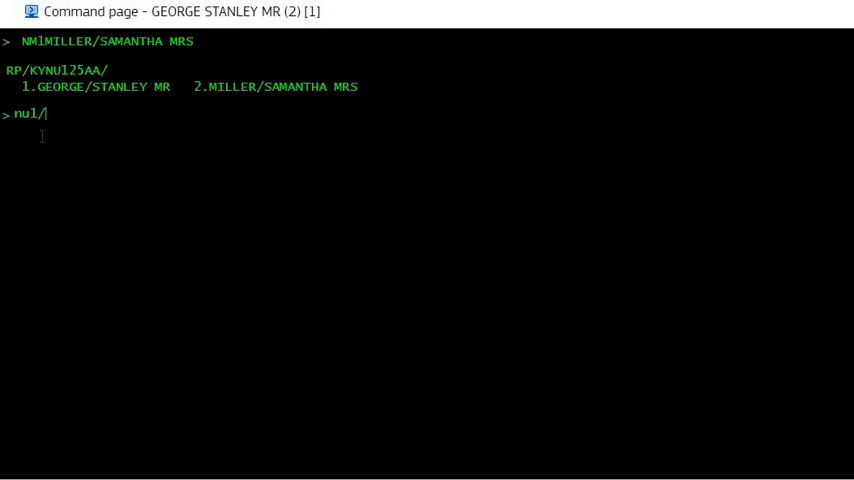
{"action": "type", "text": "1"}
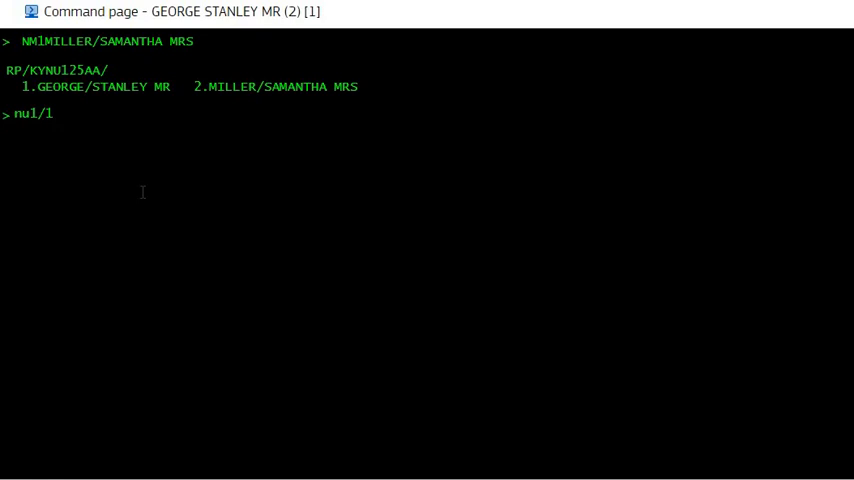
{"action": "type", "text": "mi"}
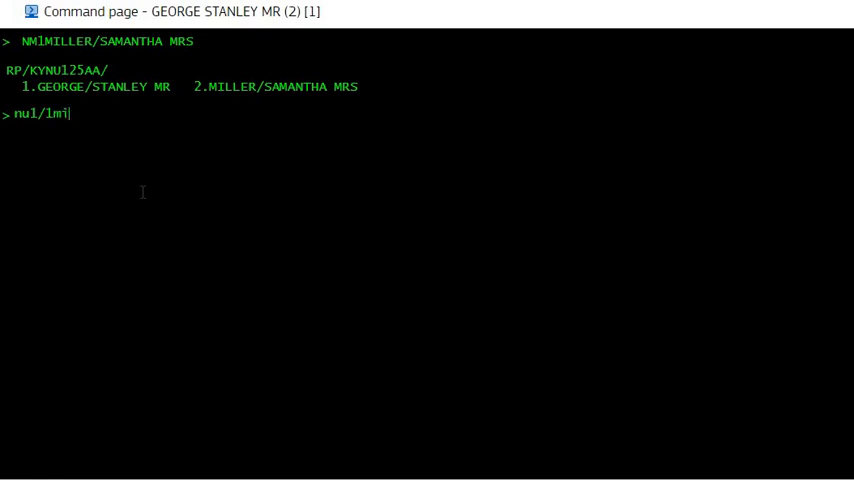
{"action": "type", "text": "ller/da"}
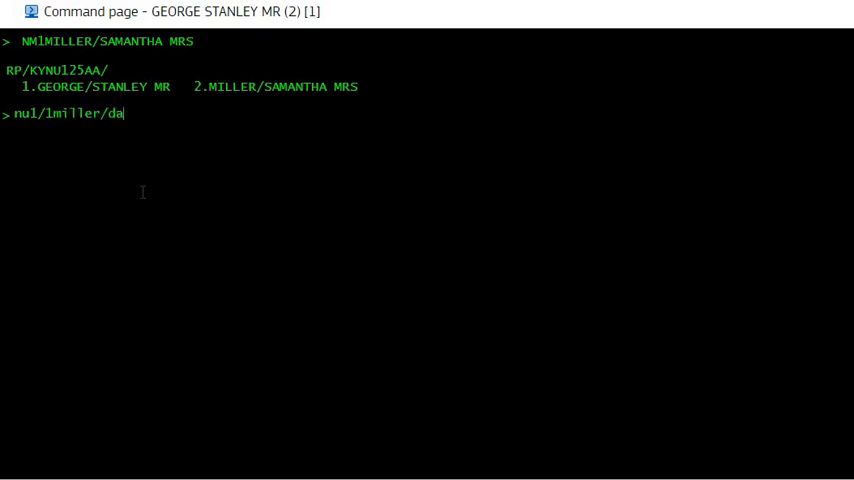
{"action": "type", "text": "vid mr"}
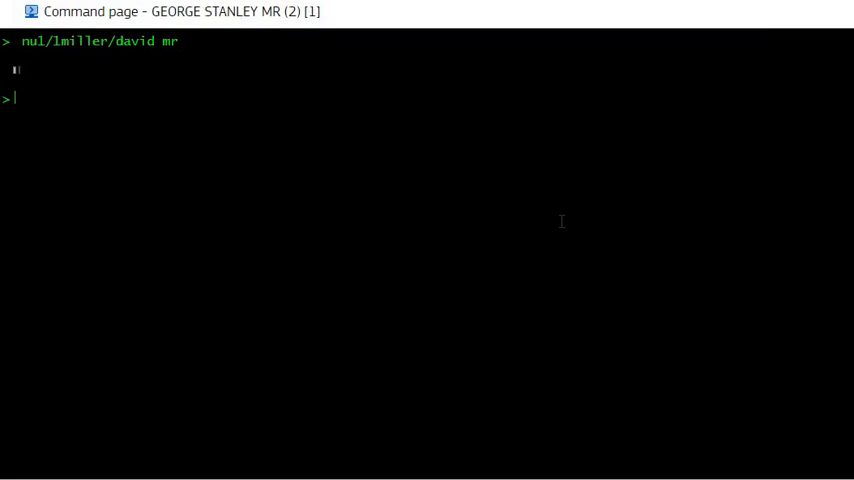
{"action": "key", "text": "Enter"}
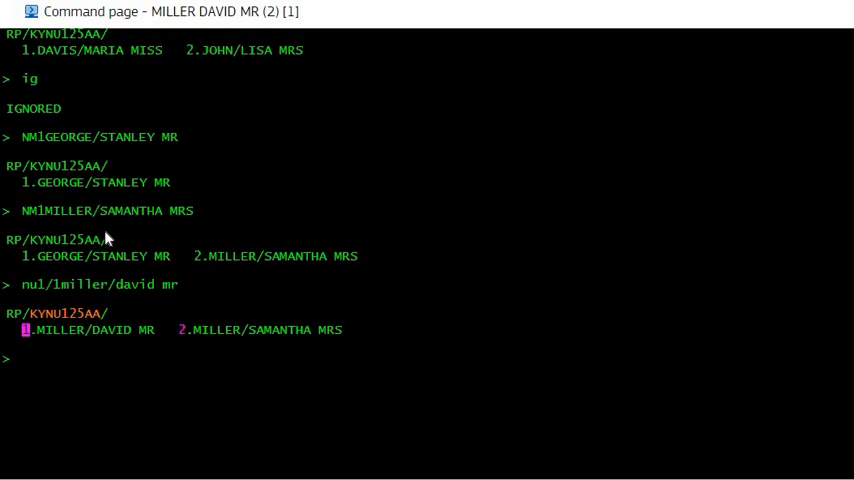
{"action": "scroll", "scroll_direction": "down", "scroll_amount": 3}
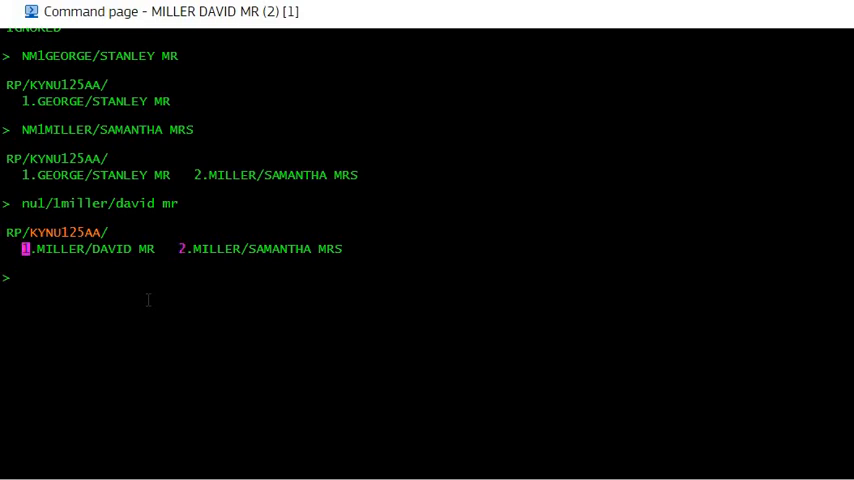
{"action": "type", "text": "2"}
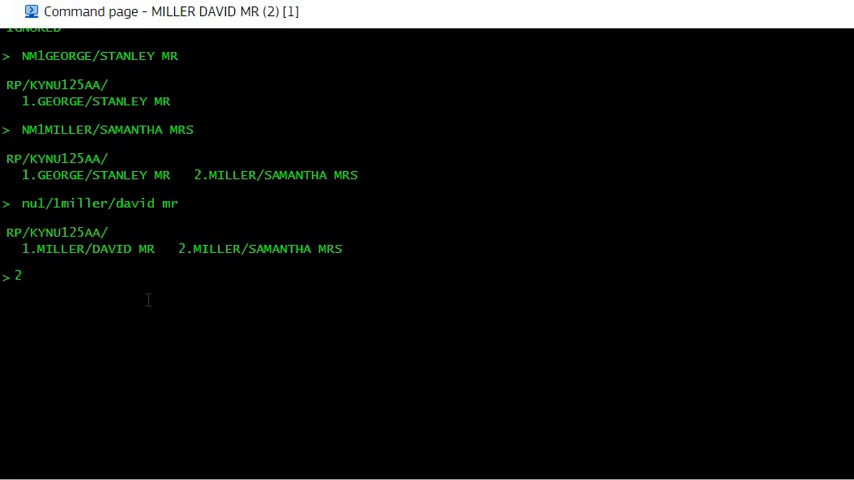
{"action": "type", "text": "/"}
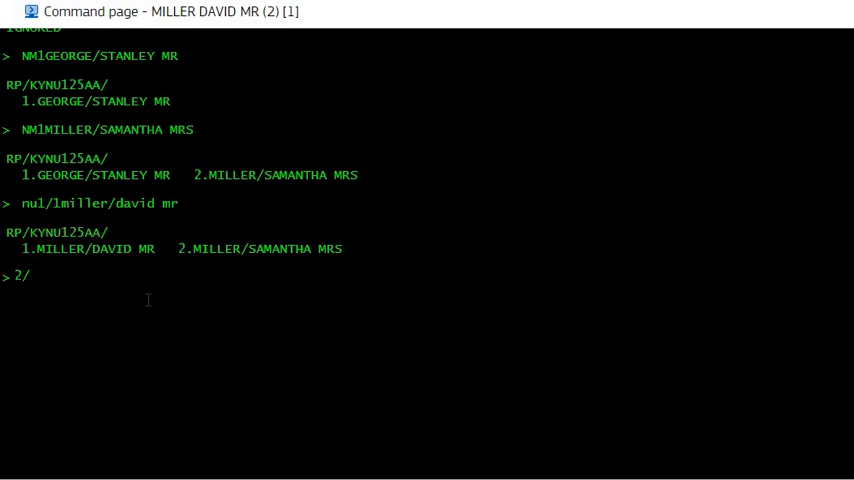
{"action": "type", "text": "1"}
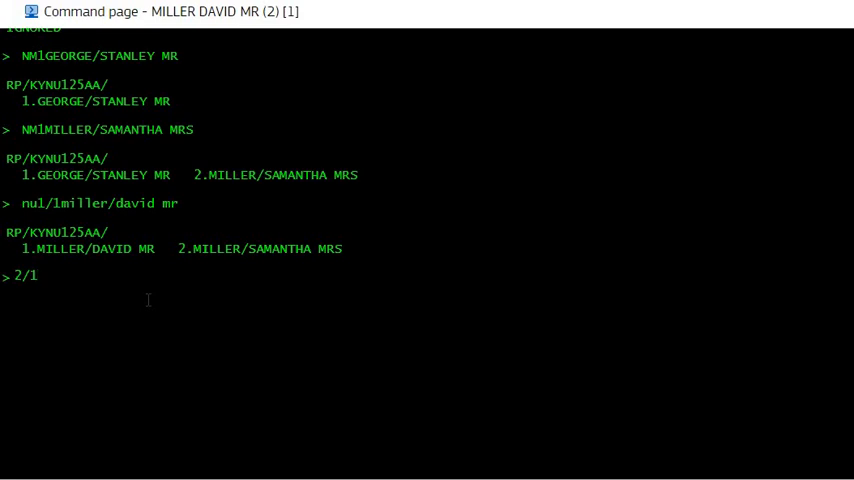
{"action": "type", "text": "smith"}
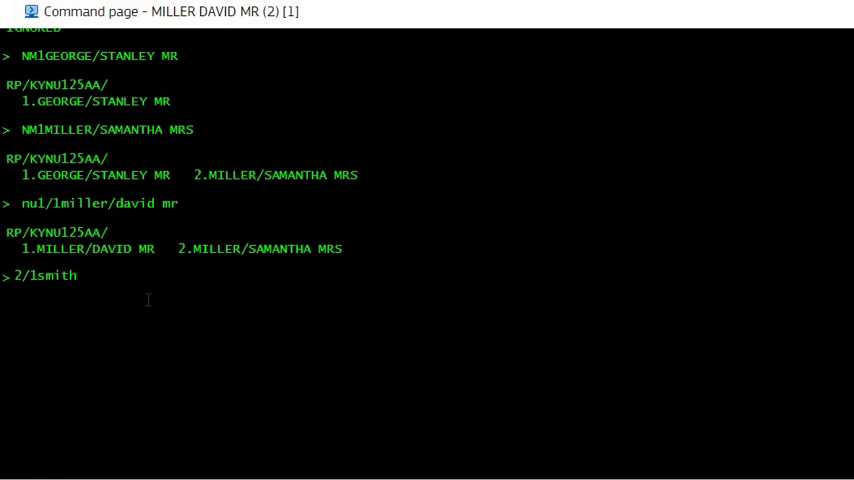
{"action": "type", "text": "/rebecca mrs"}
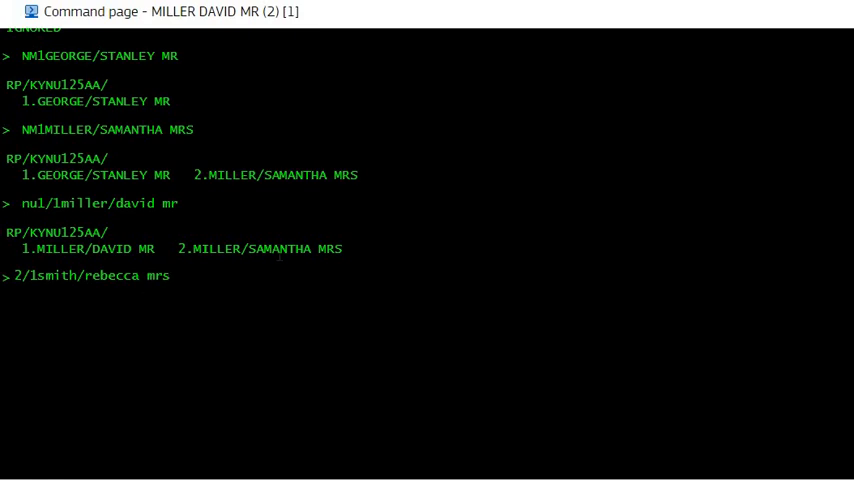
{"action": "mouse_move", "coordinate": [190, 324]}
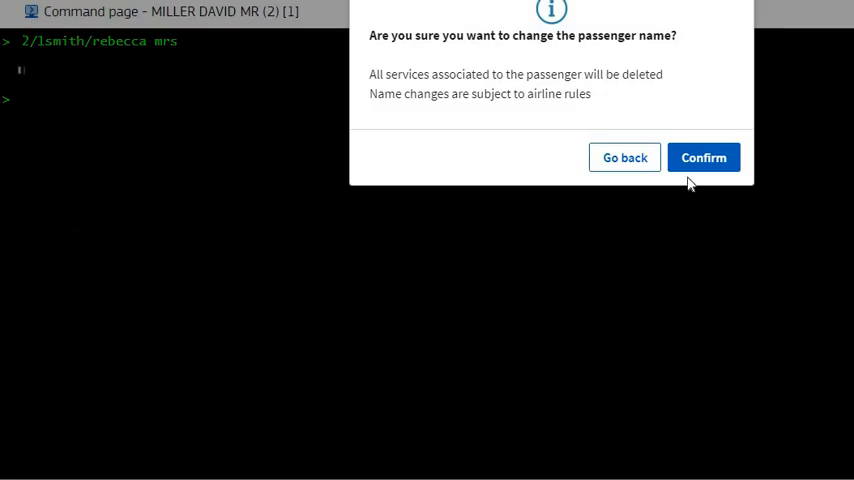
{"action": "left_click", "coordinate": [704, 156]}
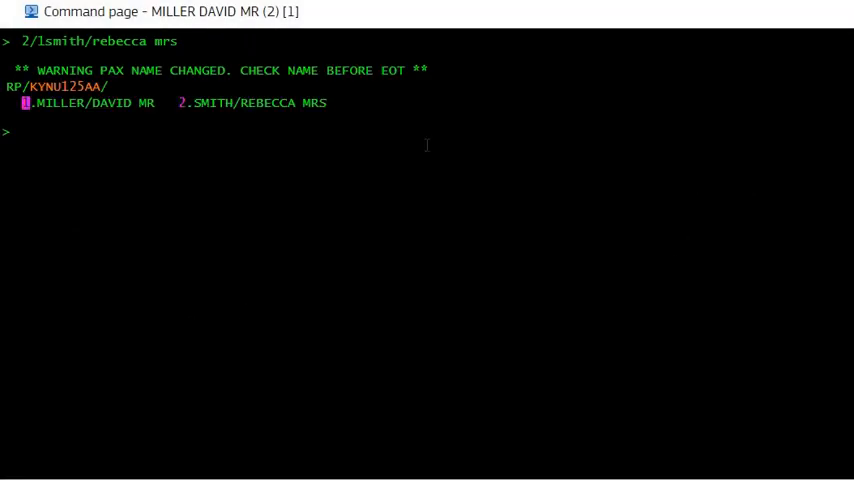